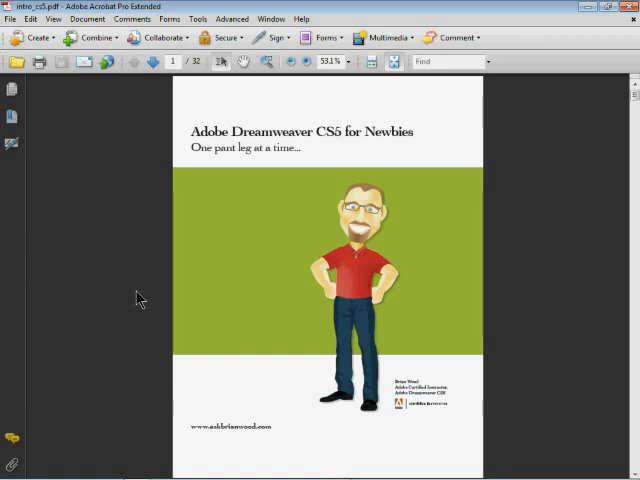
mouse_move(6, 324)
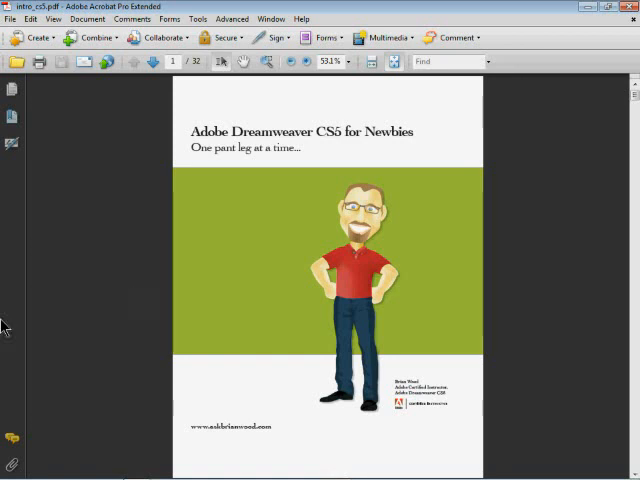
mouse_move(200, 220)
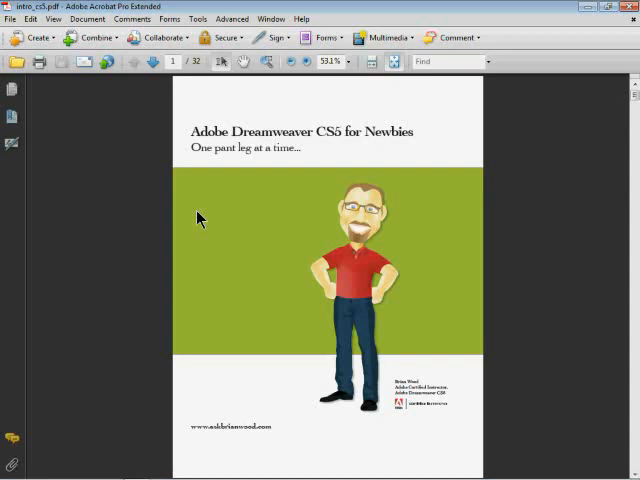
mouse_move(12, 120)
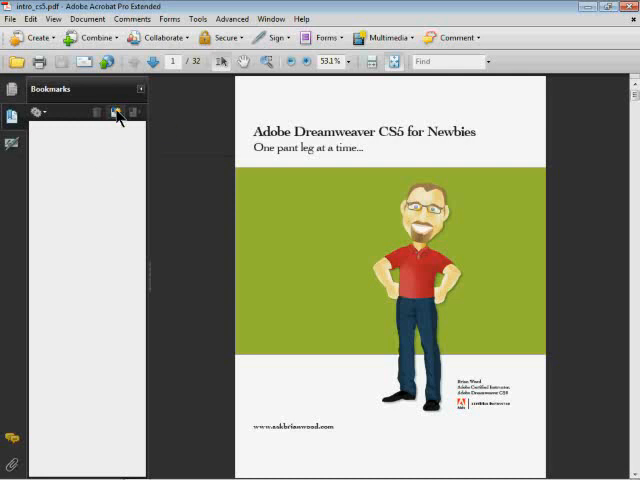
mouse_move(116, 112)
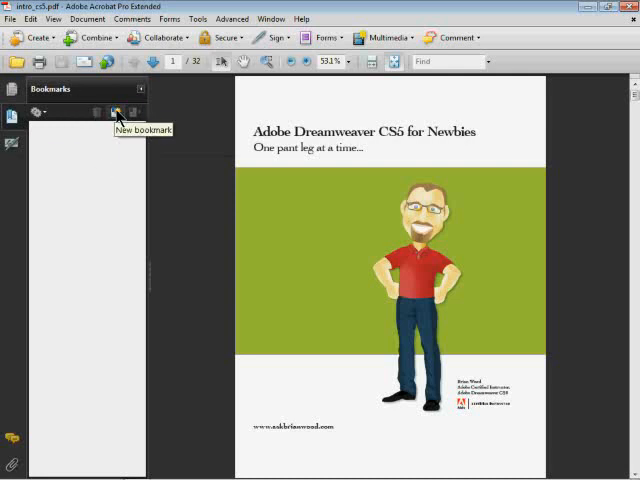
Show the Bookmarks panel and add a new bookmark for the cover page
click(116, 112)
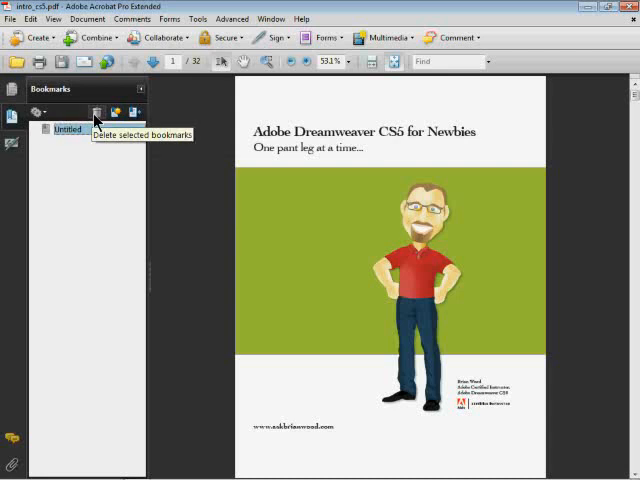
click(96, 112)
text(Cover)
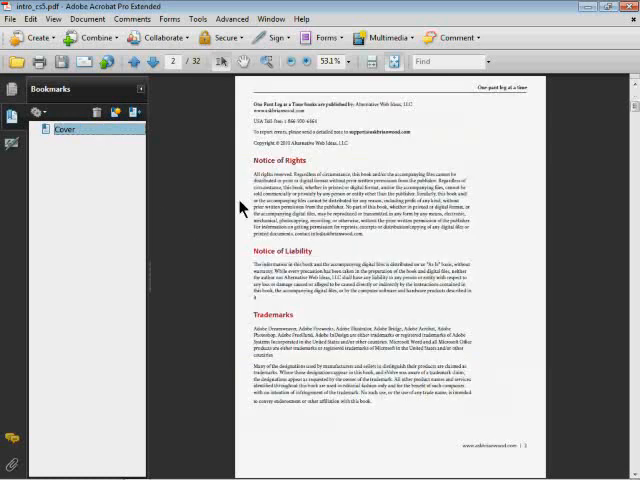
mouse_move(280, 160)
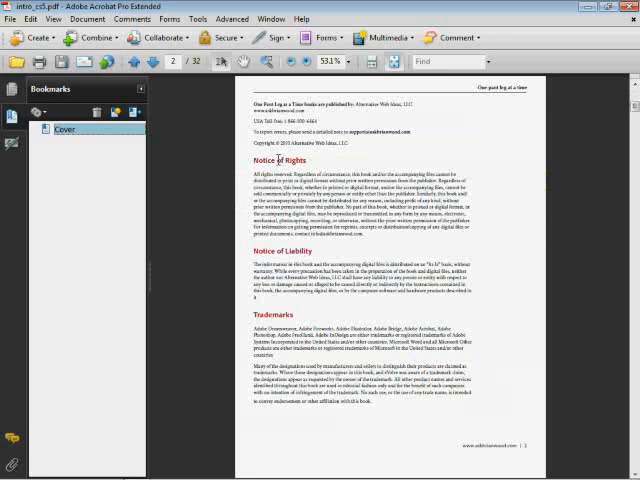
mouse_move(240, 64)
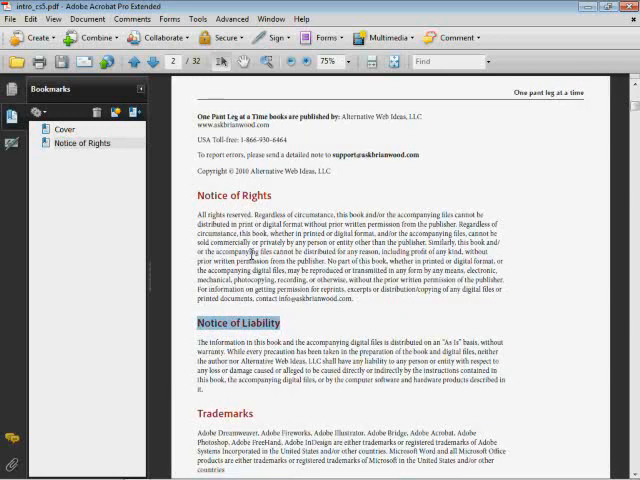
Scroll down to the Notice of Rights section on page 2
scroll(down, 3)
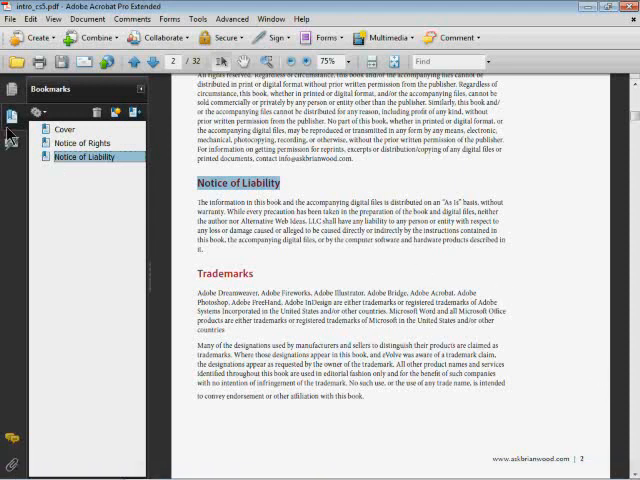
mouse_move(102, 190)
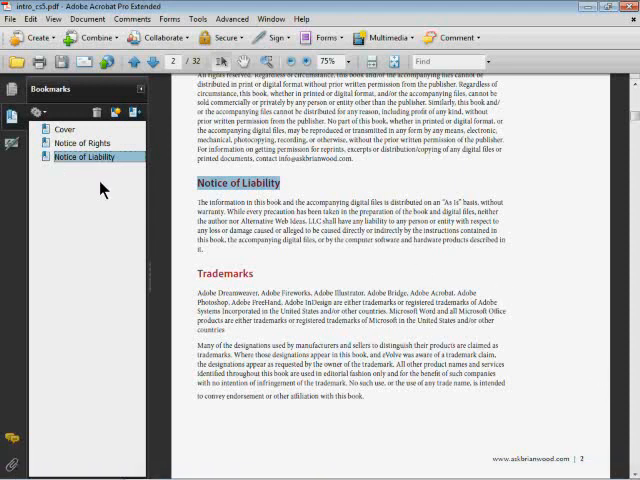
Set the document's Initial View navigation to Bookmarks Panel and Page and confirm
click(32, 18)
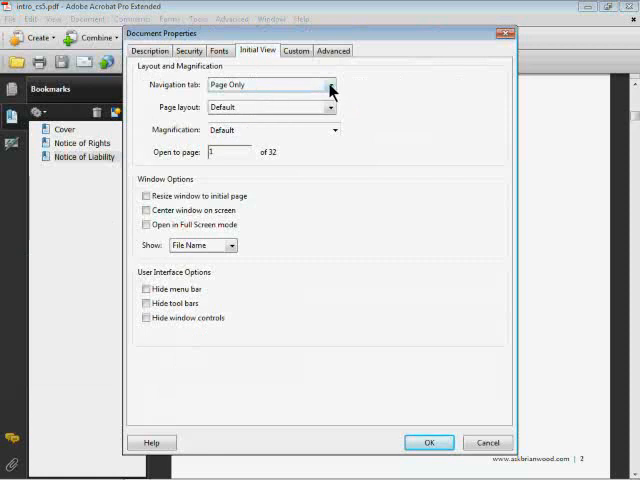
click(330, 84)
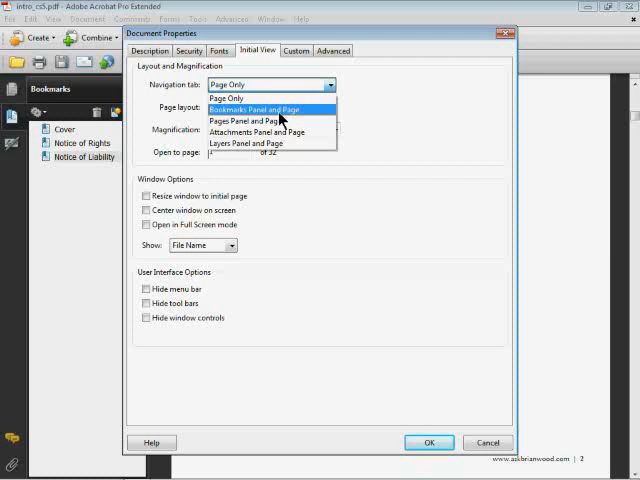
click(268, 108)
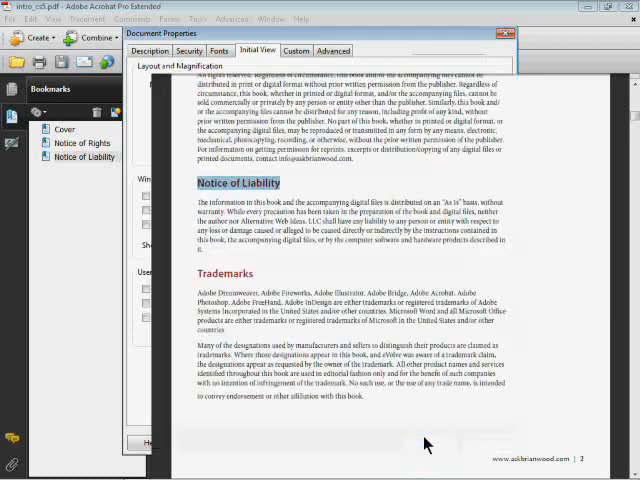
click(506, 32)
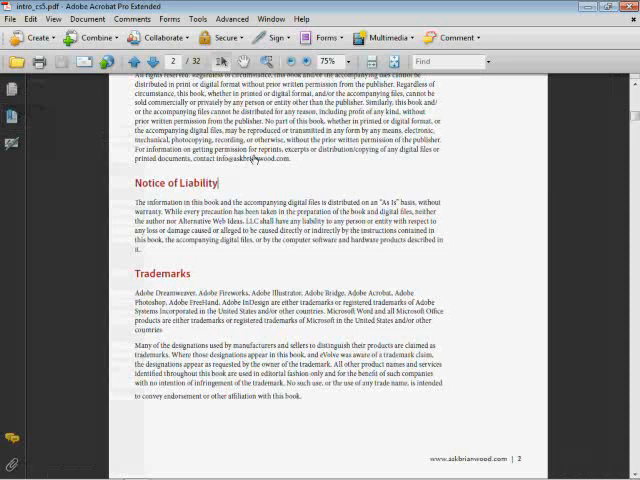
Bring up the File menu with its recently opened files list
click(12, 18)
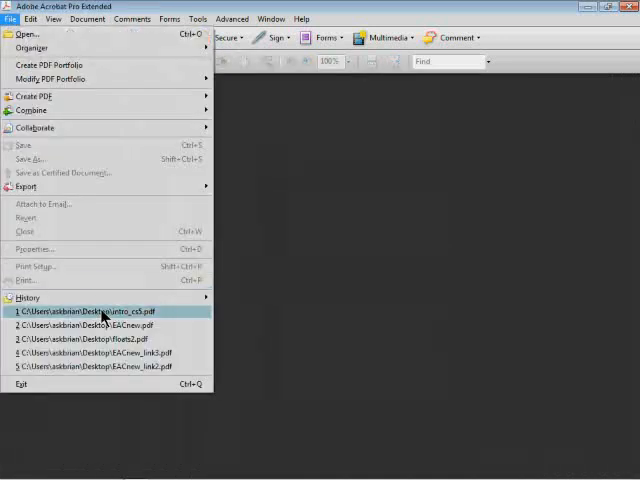